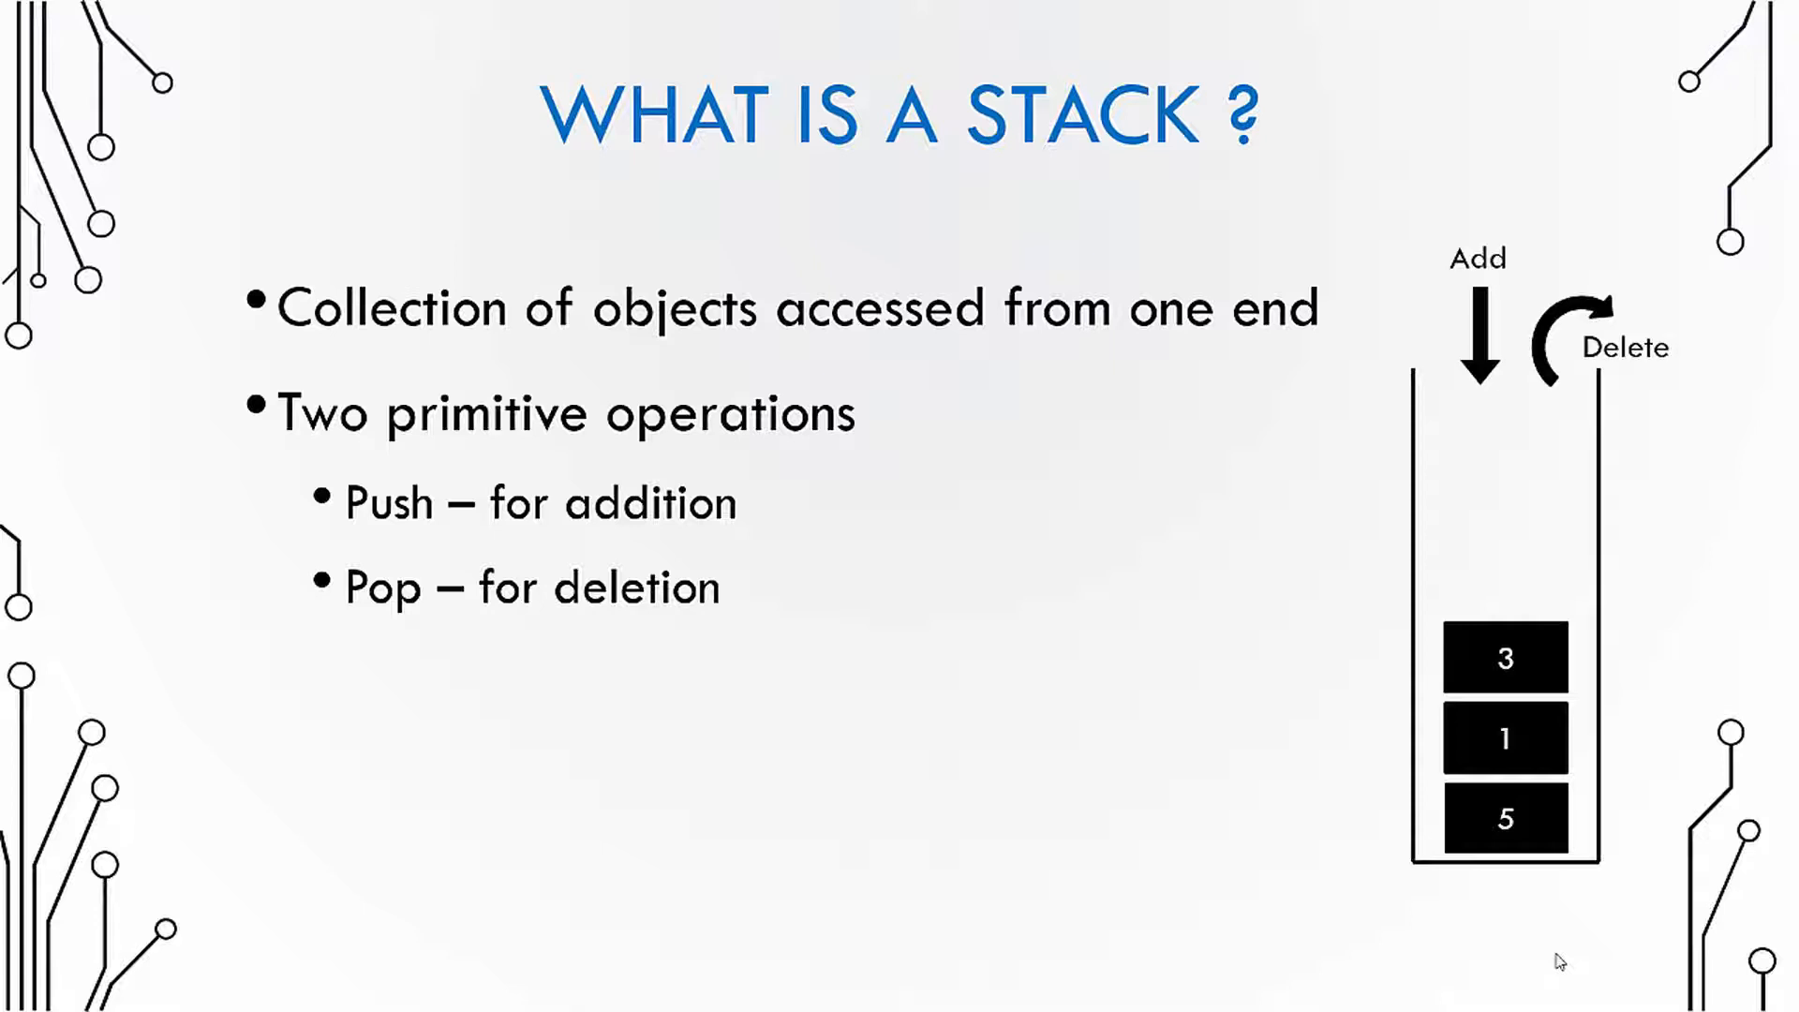
# Step: Reveal the Constraint bullet that all operations happen on the top of the stack
pyautogui.press('Right')
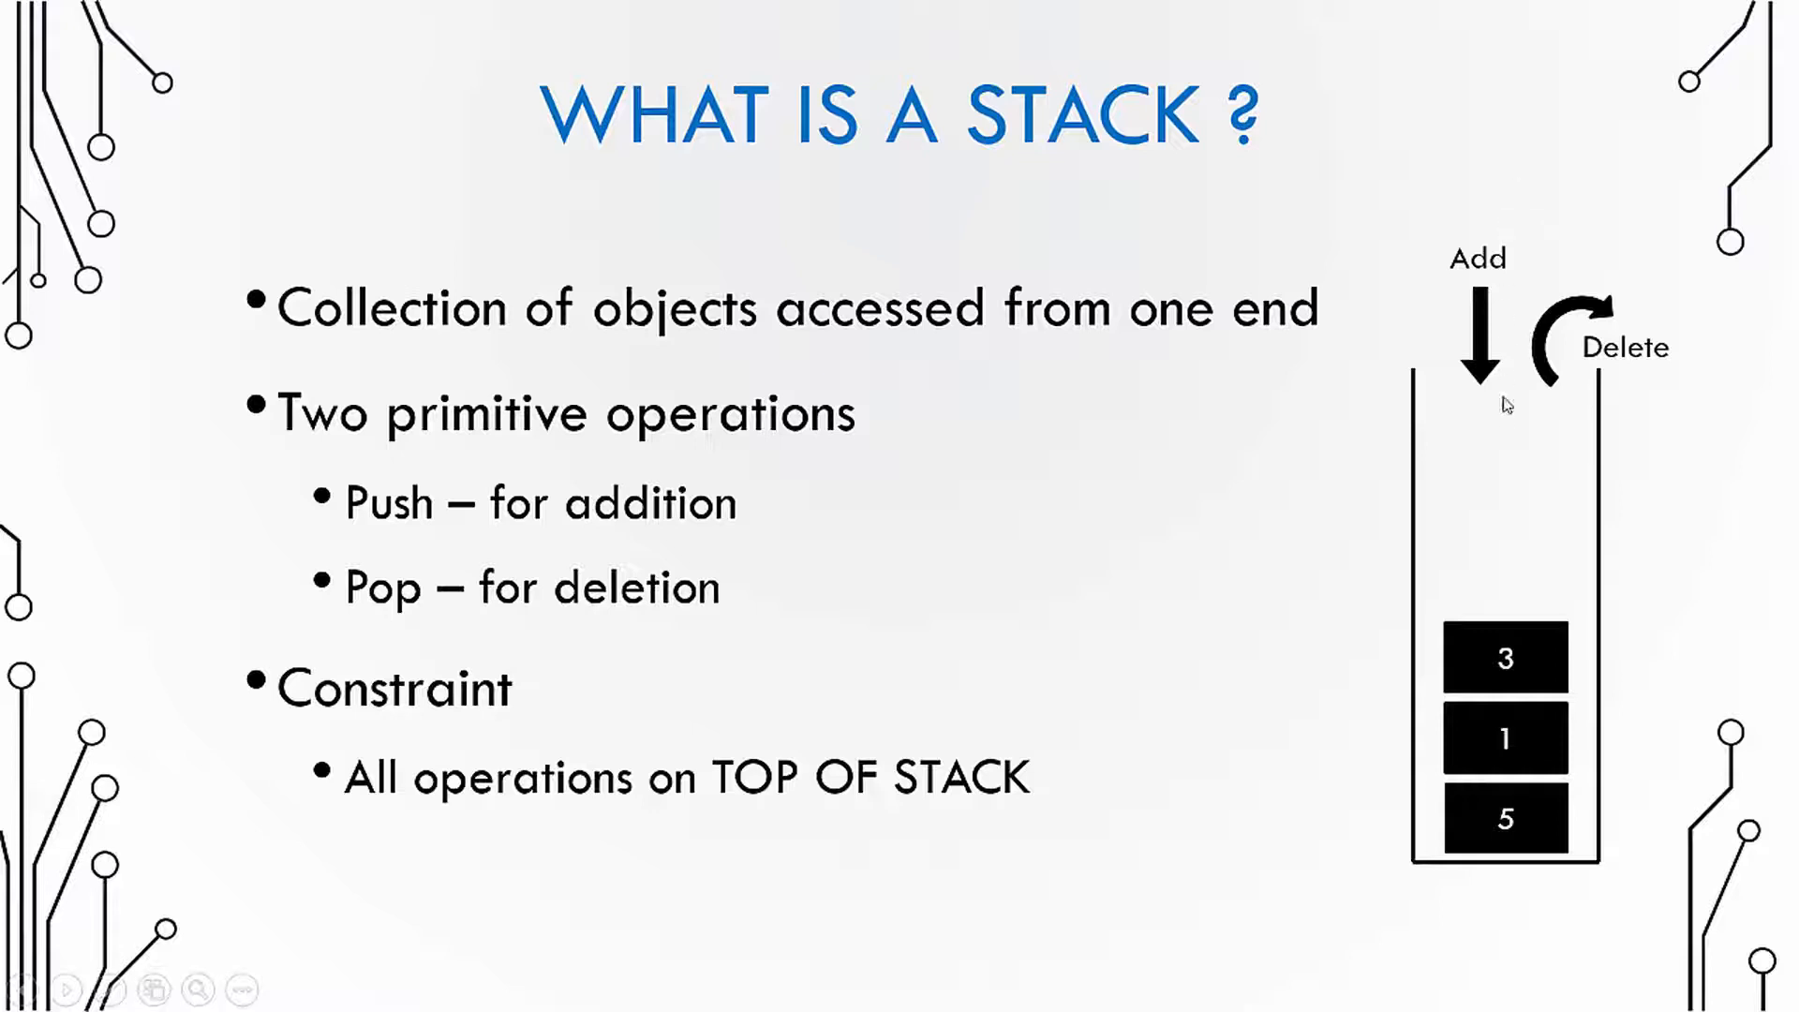
pyautogui.moveTo(1514, 571)
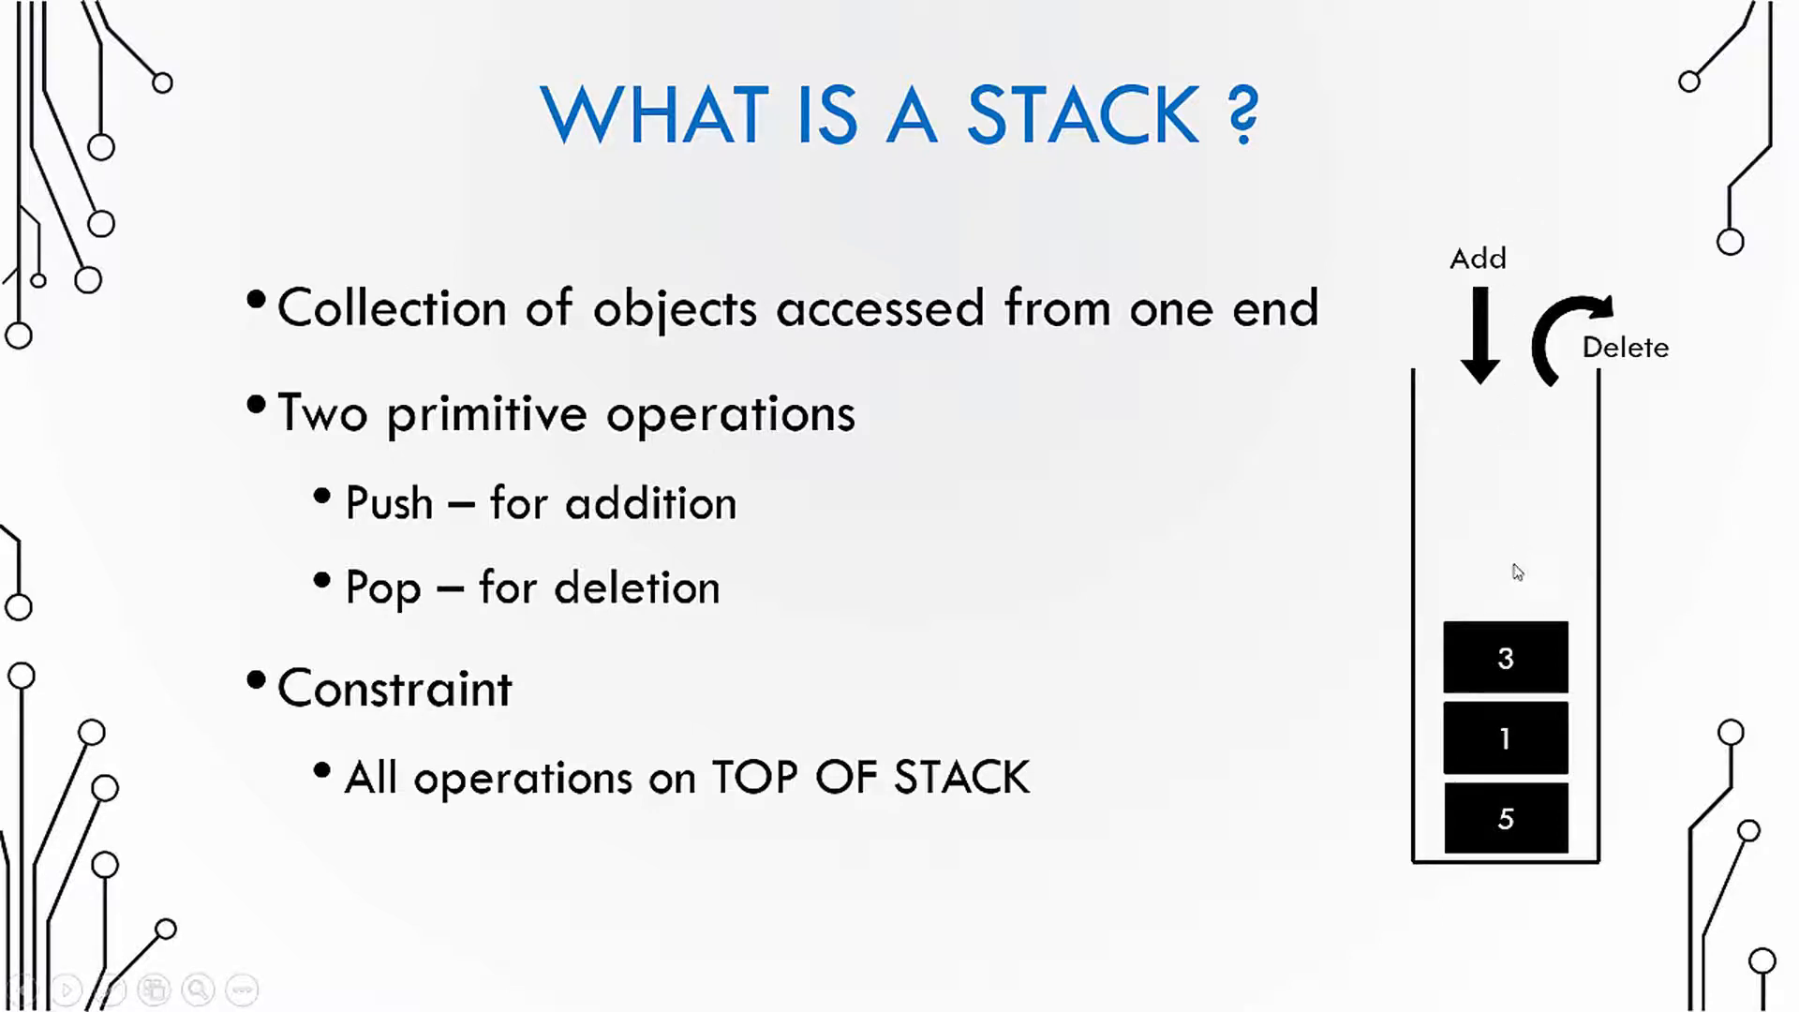
pyautogui.moveTo(1508, 583)
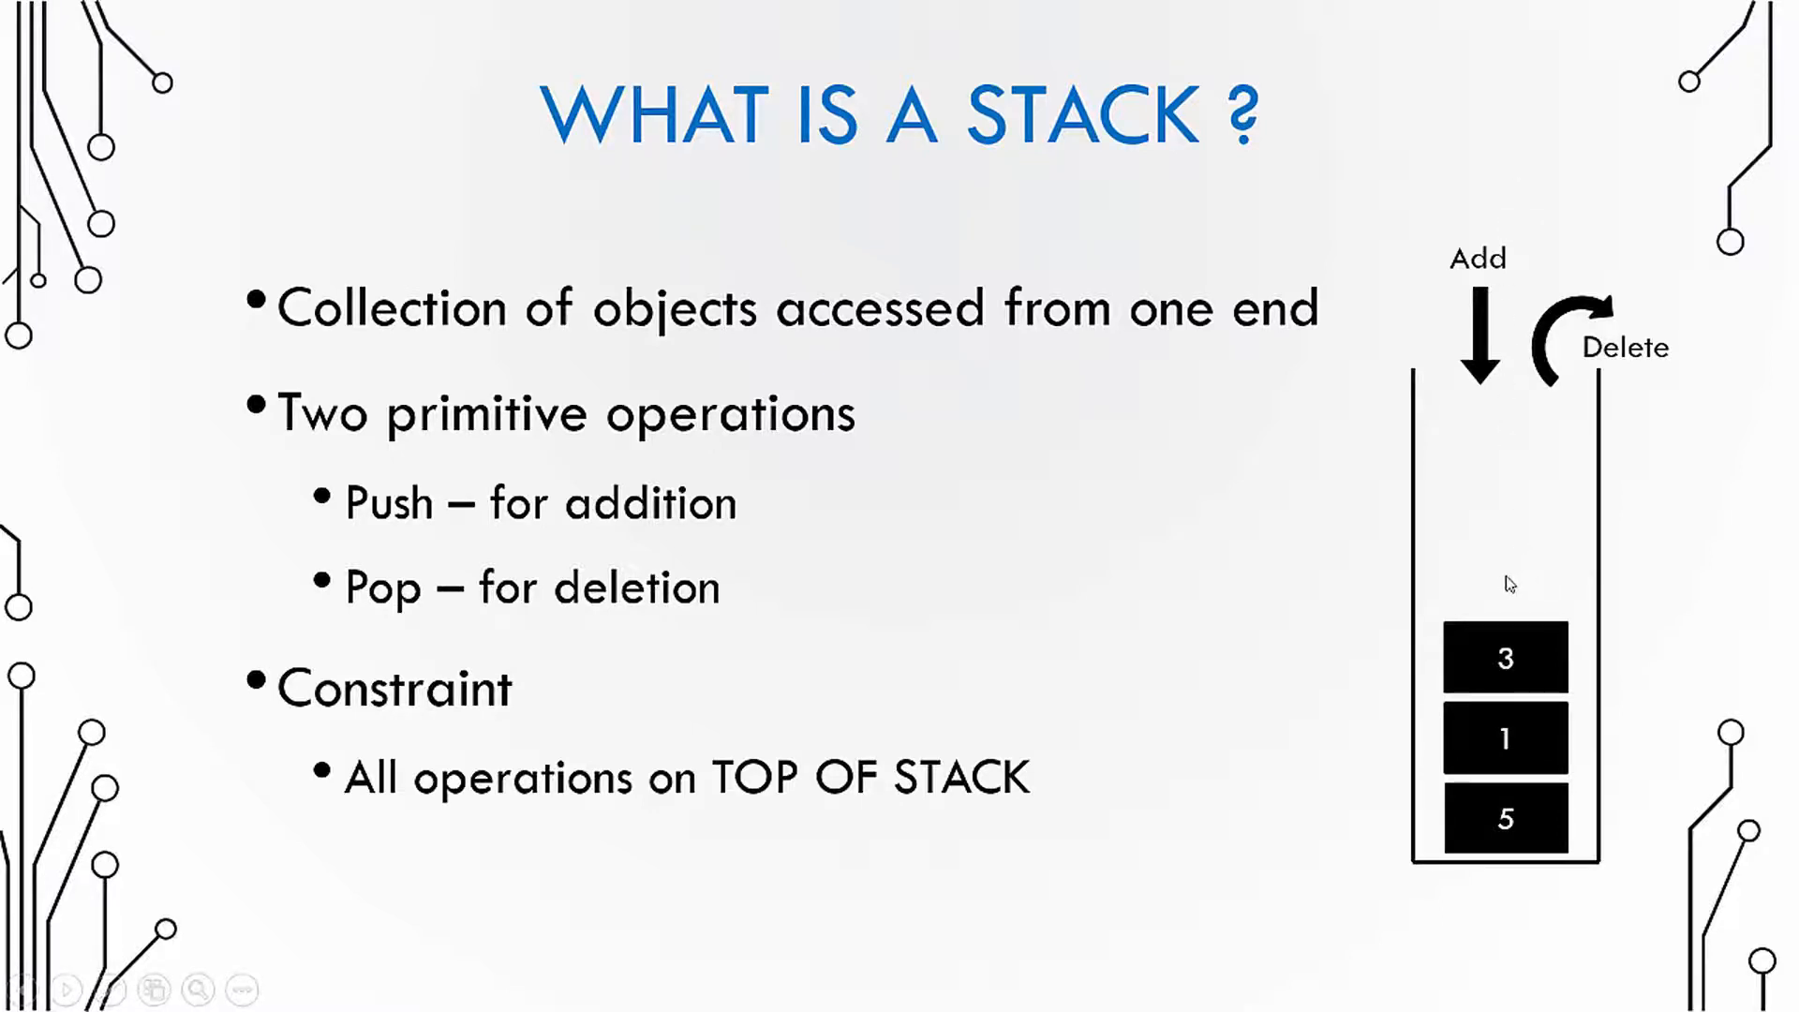
pyautogui.moveTo(1499, 631)
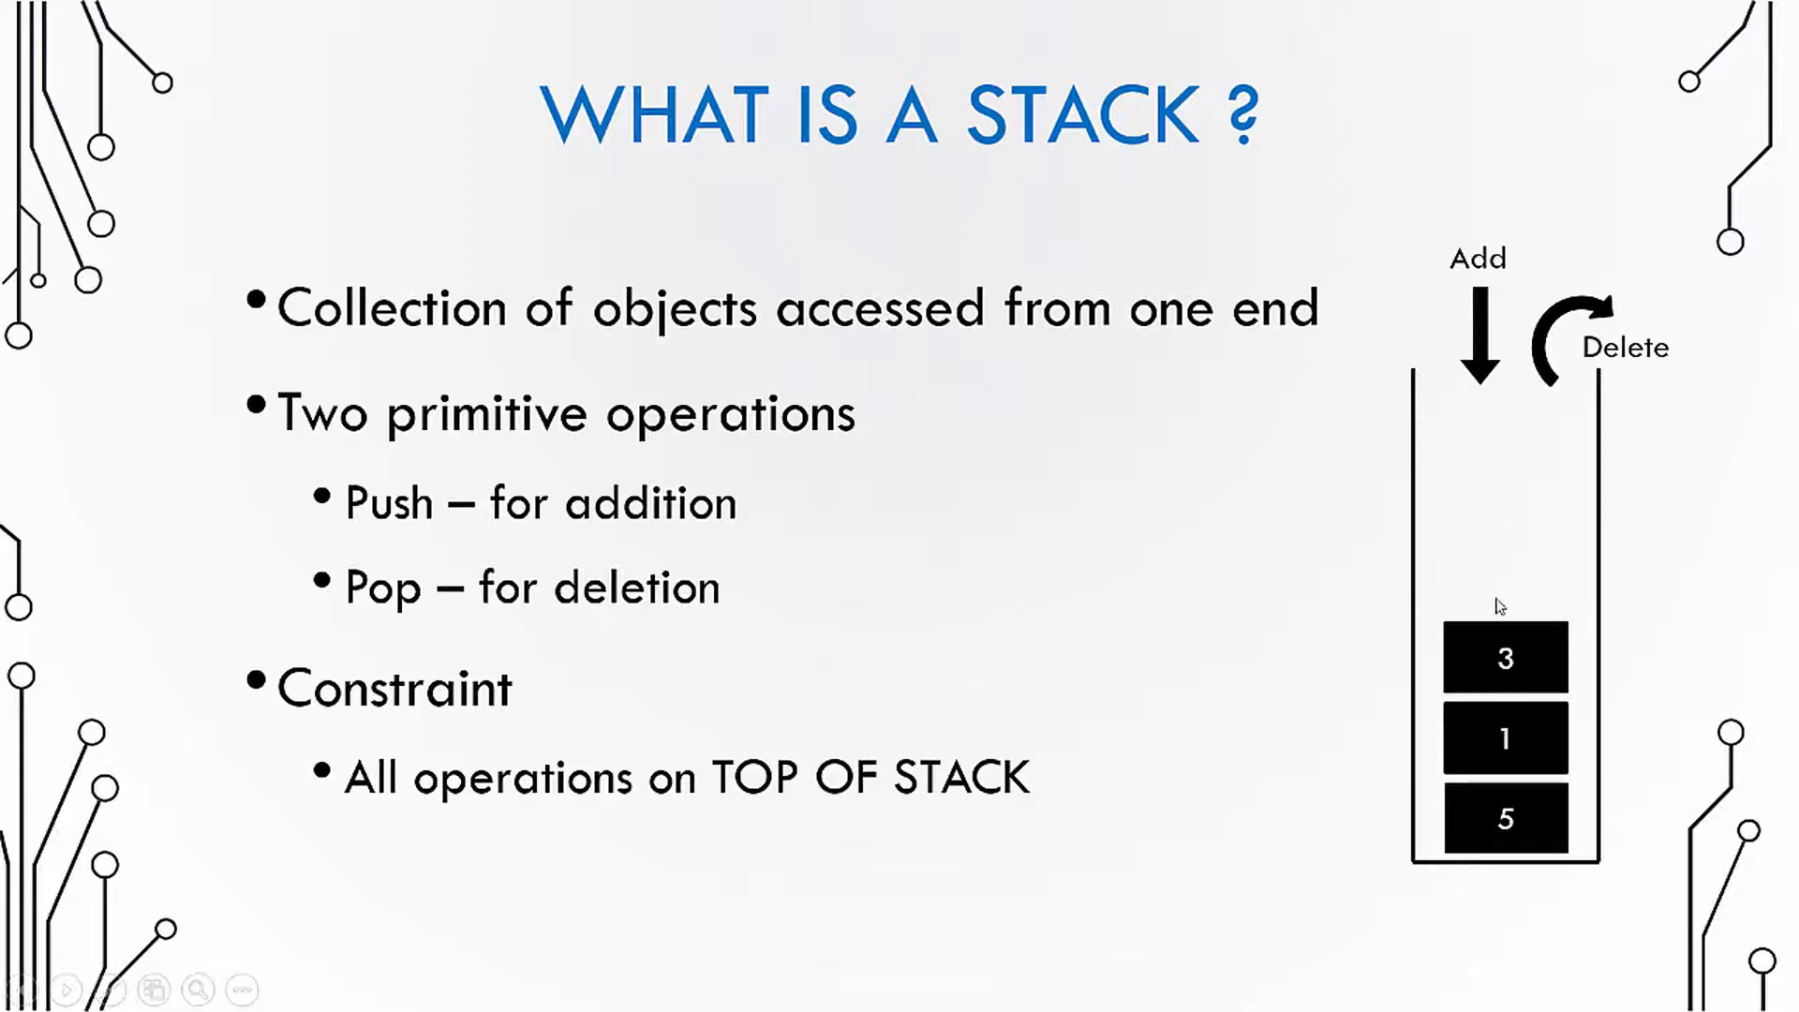
pyautogui.moveTo(1429, 670)
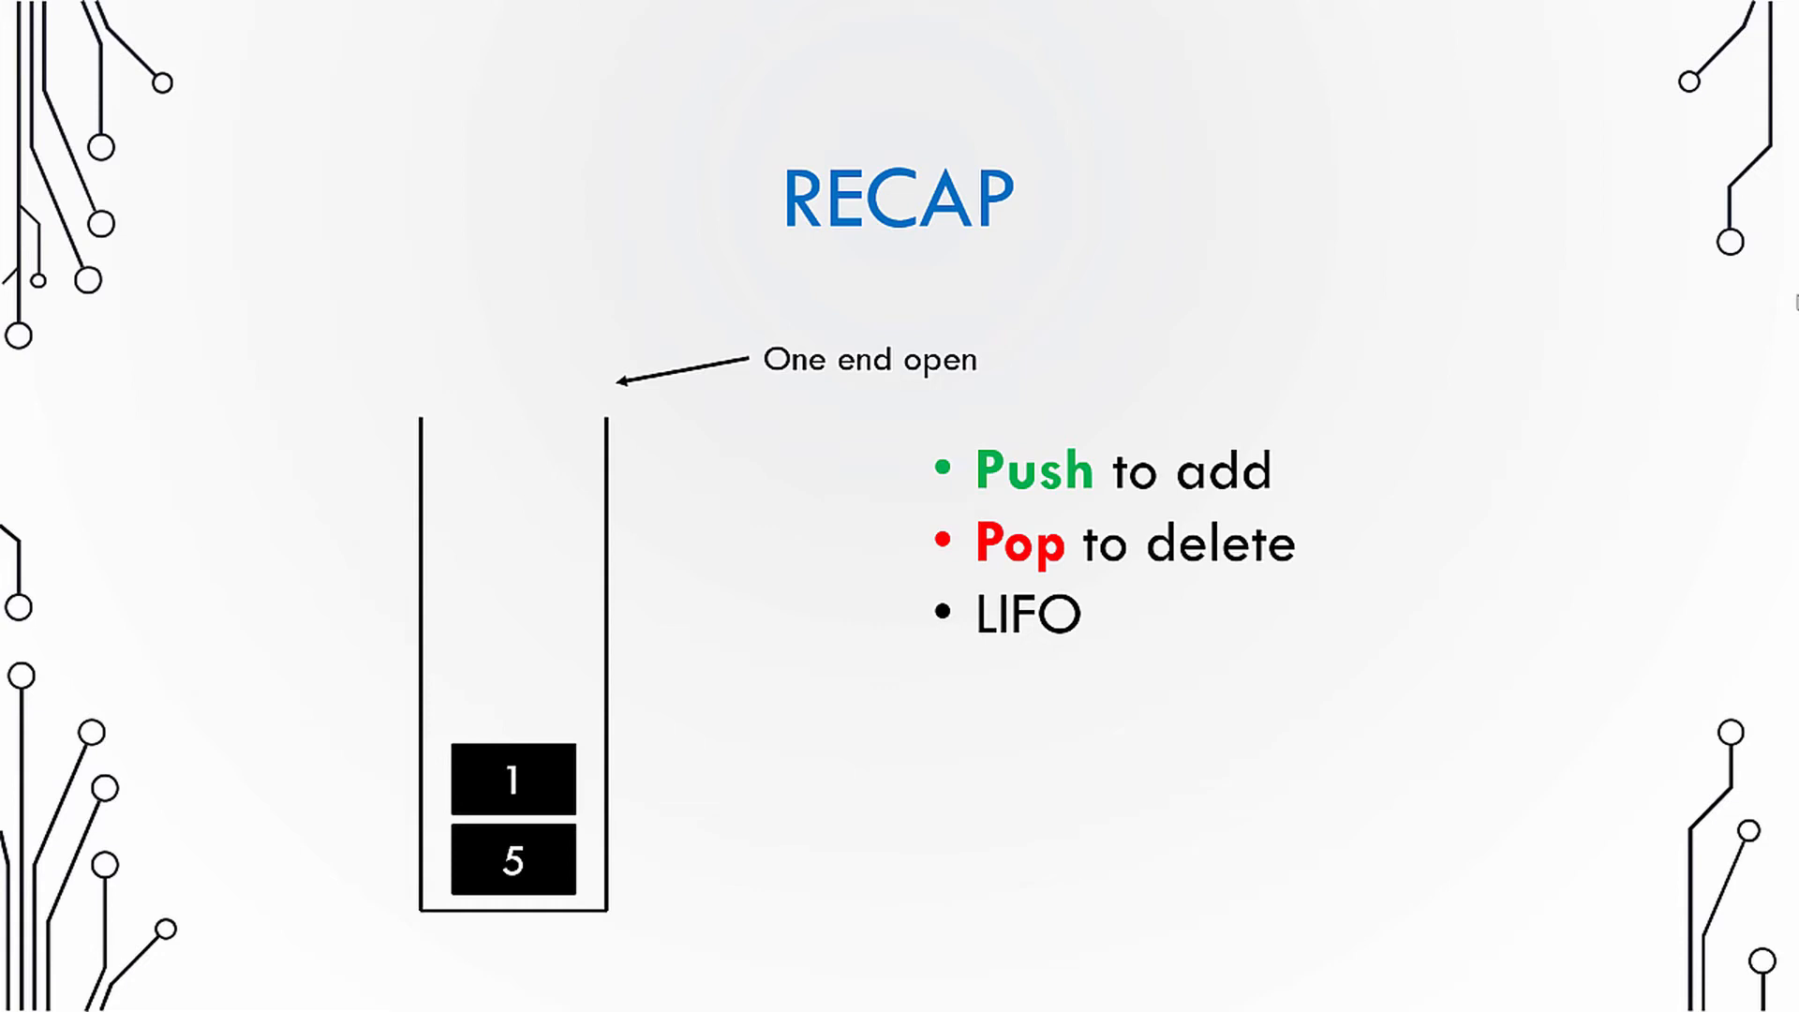
# Step: Advance from the Recap slide to the Thanks slide announcing Push Operation next
pyautogui.press('Right')
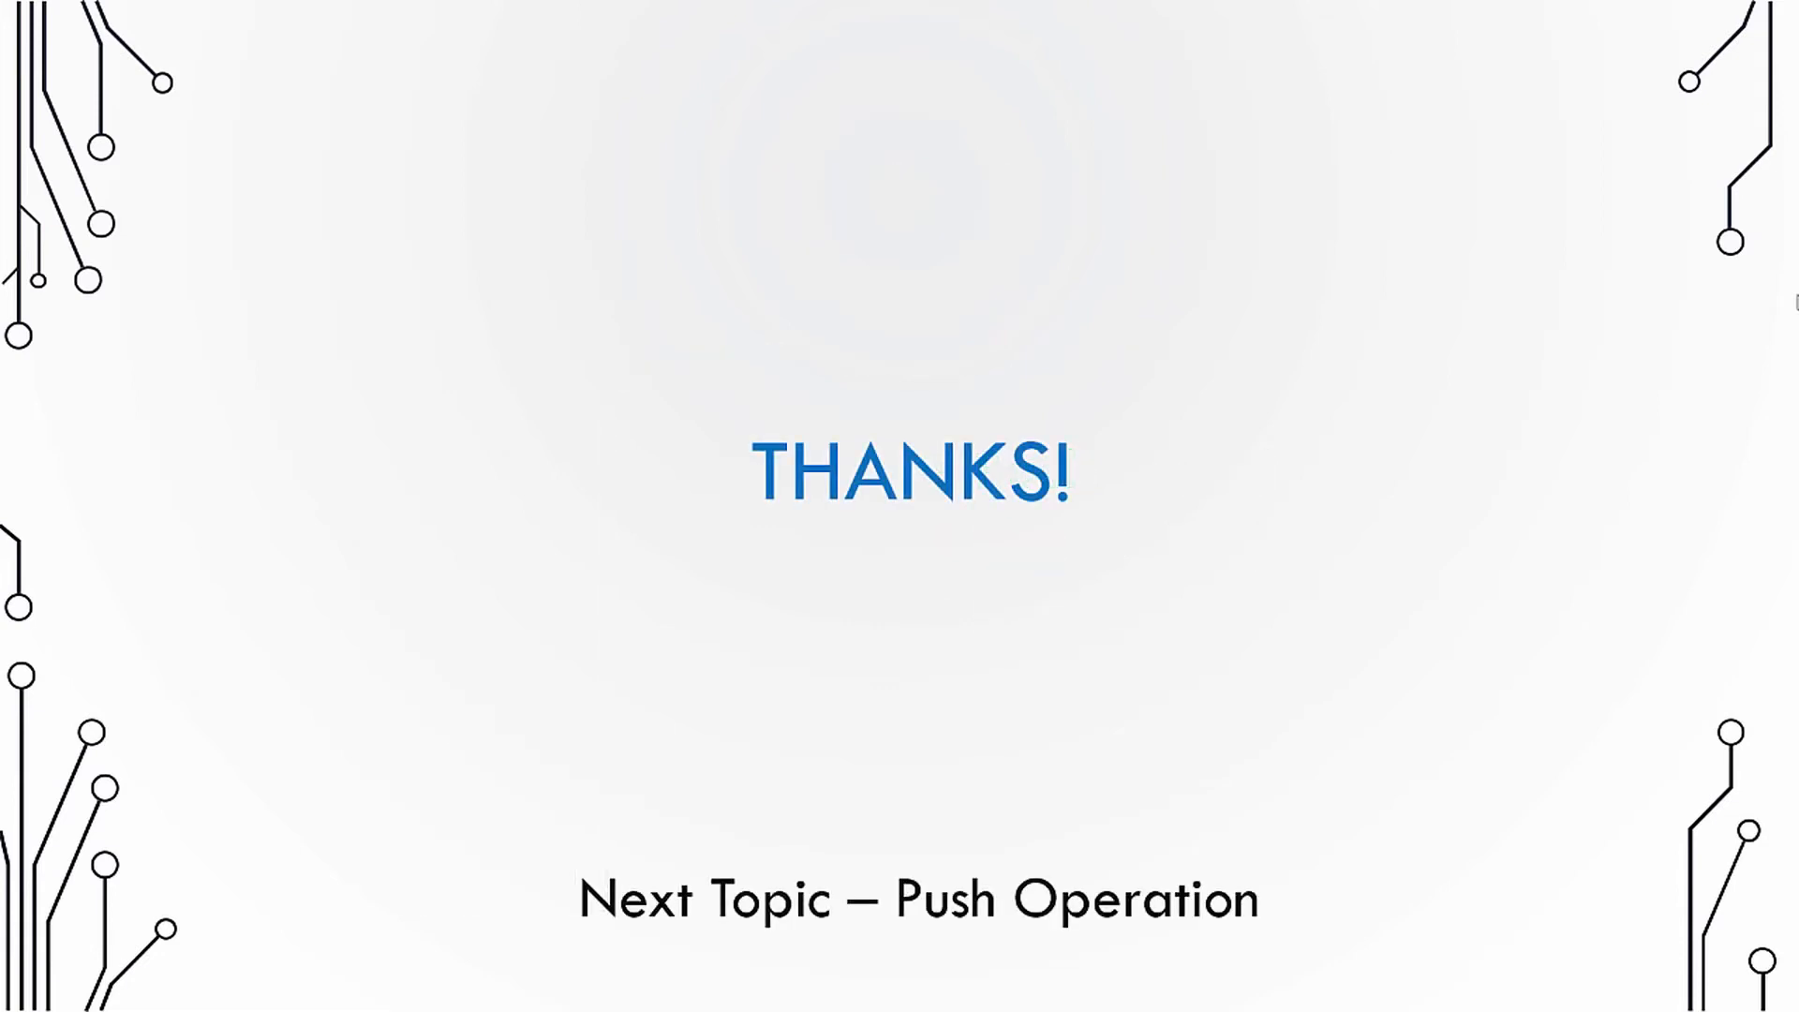